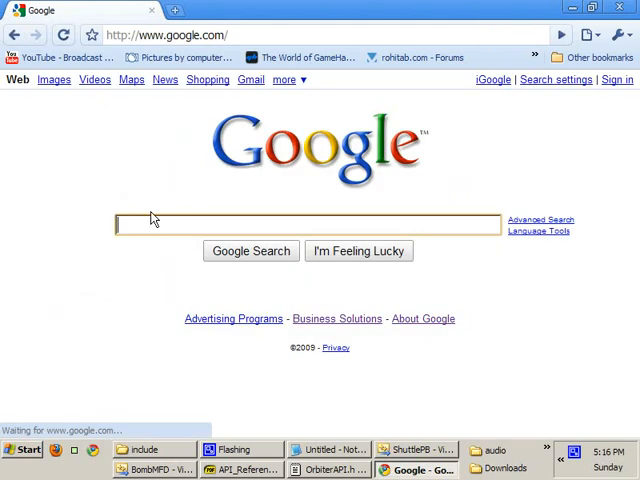
{"action": "mouse_move", "coordinate": [150, 220]}
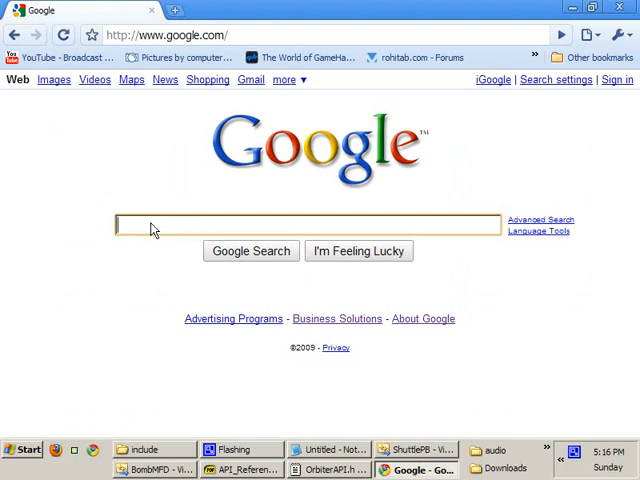
- Search Google for storing MFD instances and read the OrbiterWiki article on it
{"action": "type", "text": "stances"}
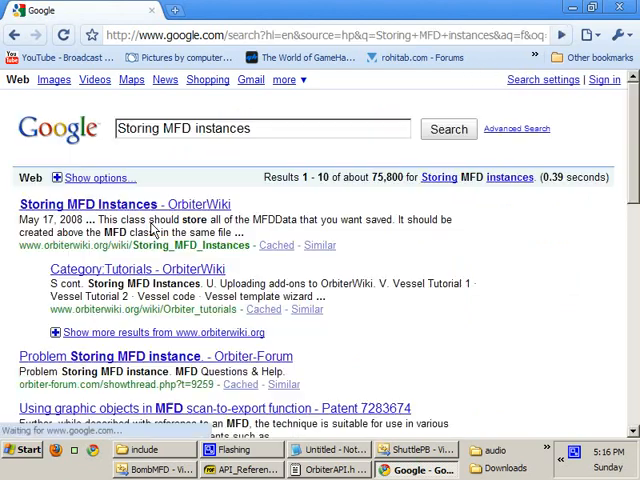
{"action": "left_click", "coordinate": [92, 204]}
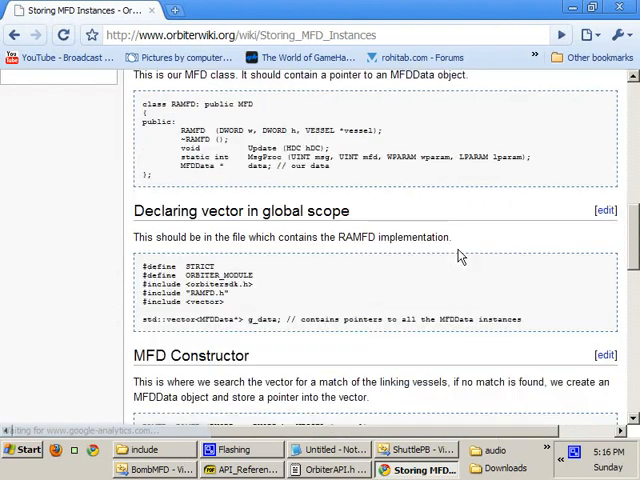
{"action": "scroll", "scroll_direction": "down", "scroll_amount": 3}
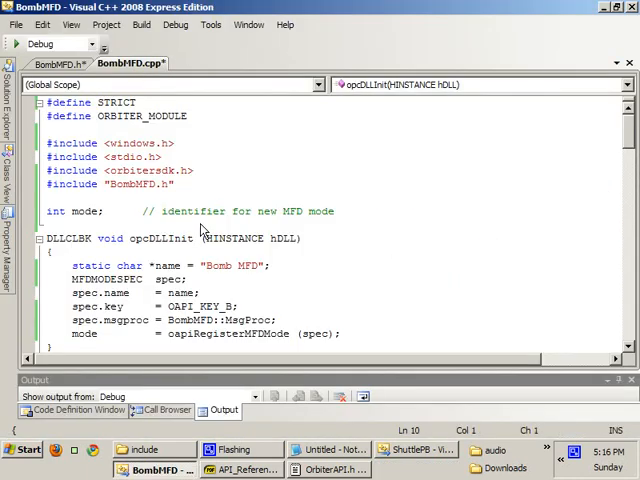
- Add 'bool con_fire = false;' in BombMFD.cpp below 'int mode;'
{"action": "type", "text": "bool"}
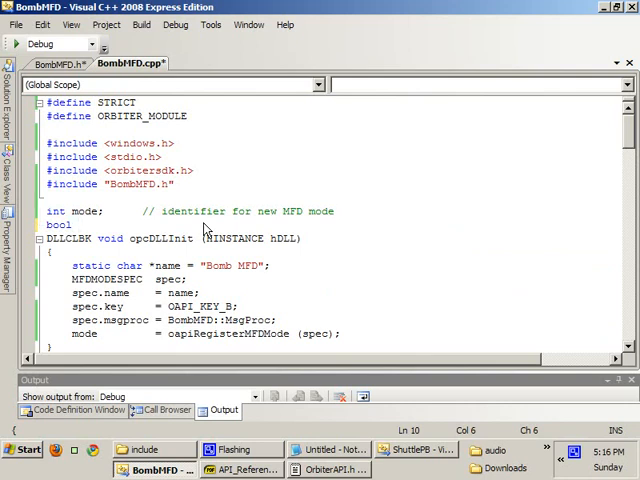
{"action": "type", "text": "co"}
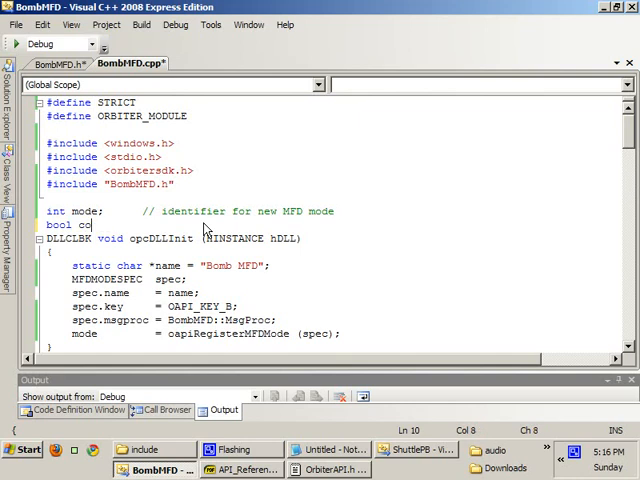
{"action": "type", "text": "on_fire = false;"}
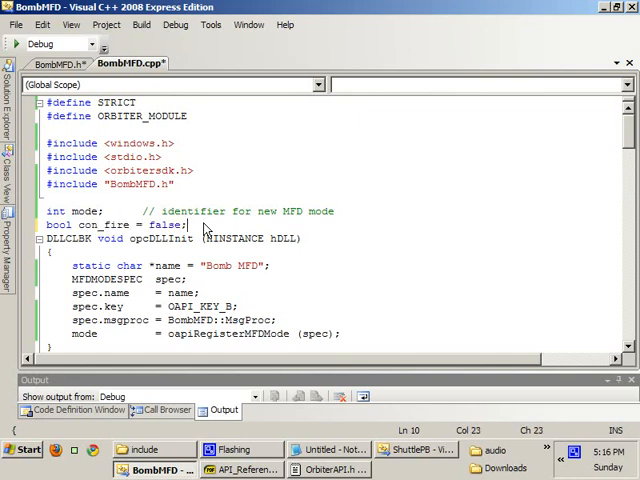
- In opcTimestep, add an if (con_fire) block that gets the focus vessel via oapiGetFocusInterface
{"action": "scroll", "scroll_direction": "down", "scroll_amount": 3}
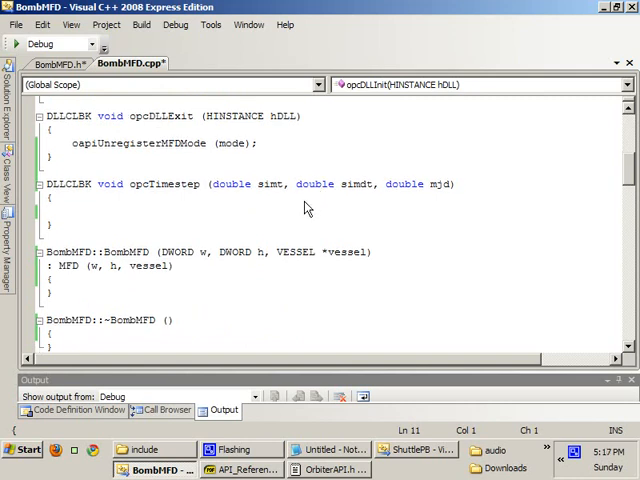
{"action": "left_click", "coordinate": [72, 212]}
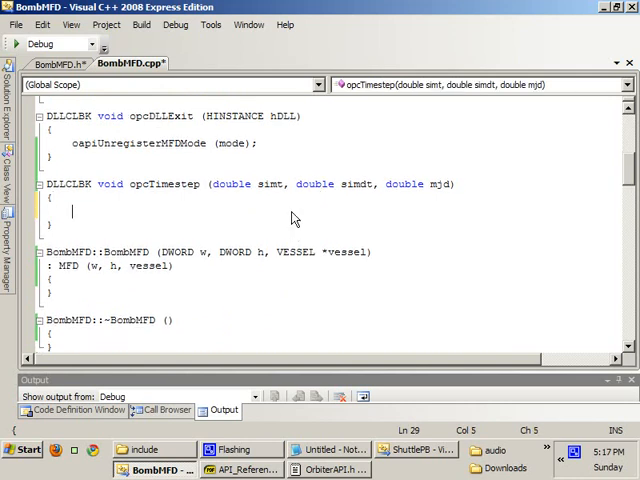
{"action": "type", "text": "if ( con_fire"}
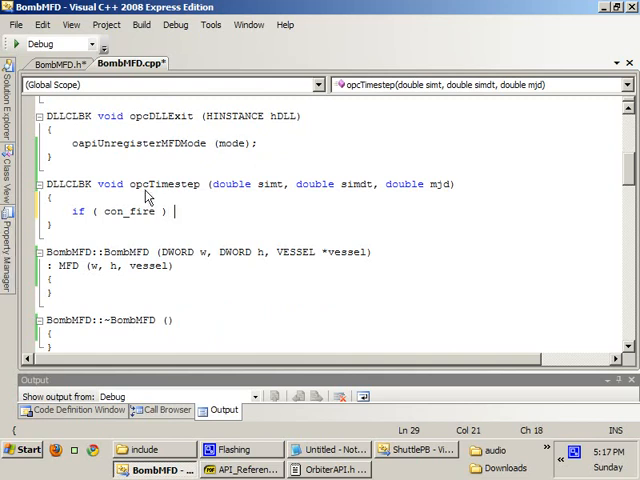
{"action": "scroll", "scroll_direction": "up", "scroll_amount": 3}
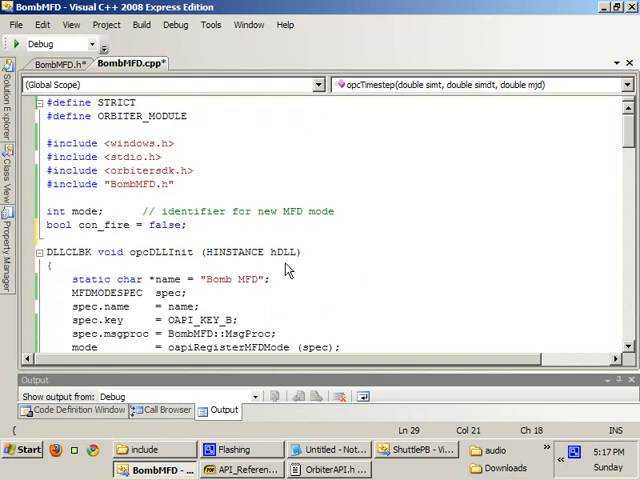
{"action": "scroll", "scroll_direction": "down", "scroll_amount": 3}
{"action": "type", "text": "{"}
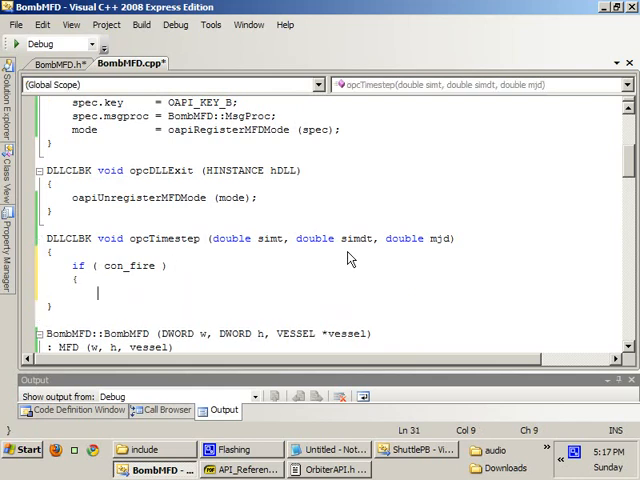
{"action": "type", "text": "VESSEL * v ="}
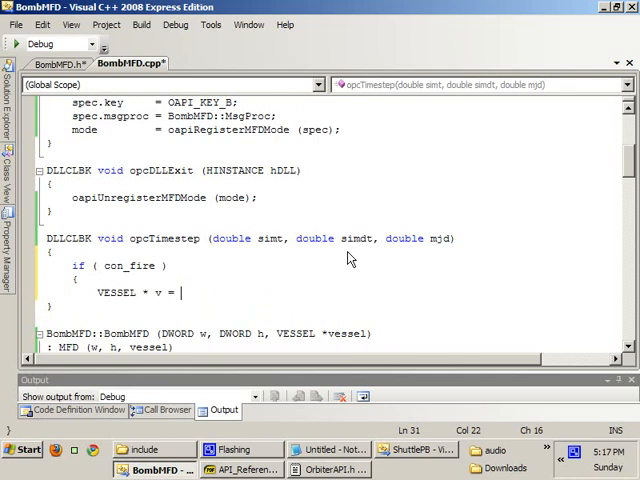
{"action": "type", "text": "oapiGetFocusV"}
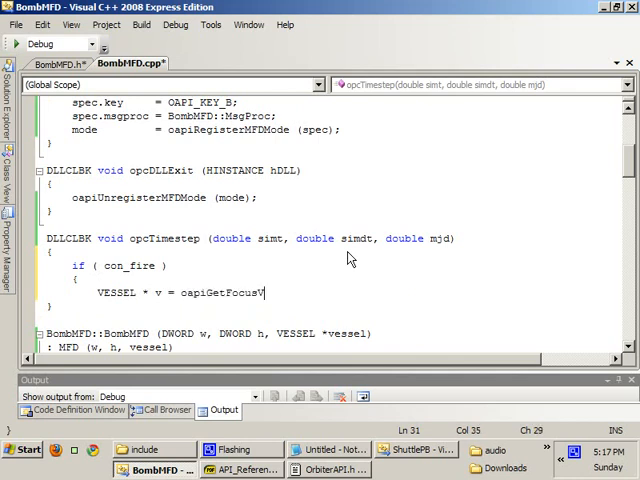
{"action": "type", "text": "Interface();"}
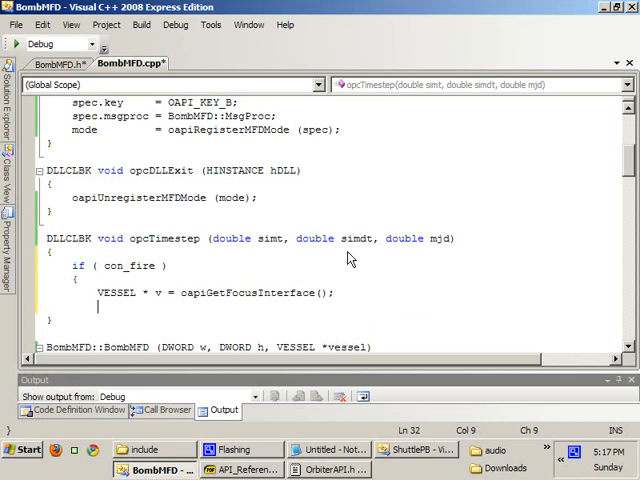
- Read the vessel's VESSELSTATUS with GetStatus and create a "bomb" ShuttlePB with oapiCreateVessel
{"action": "type", "text": "VESS"}
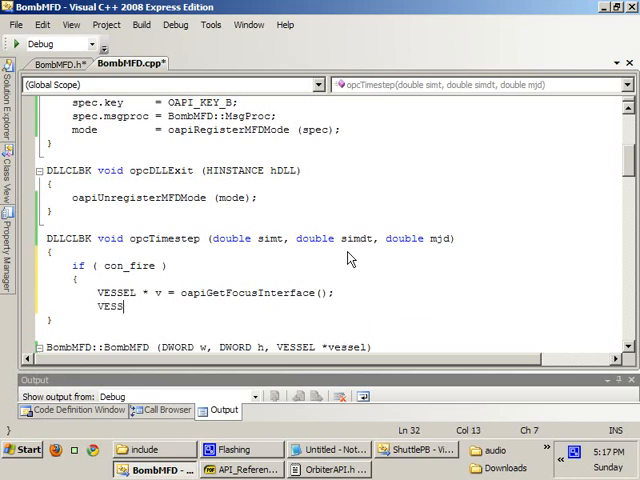
{"action": "type", "text": "ELSTATUS vs;"}
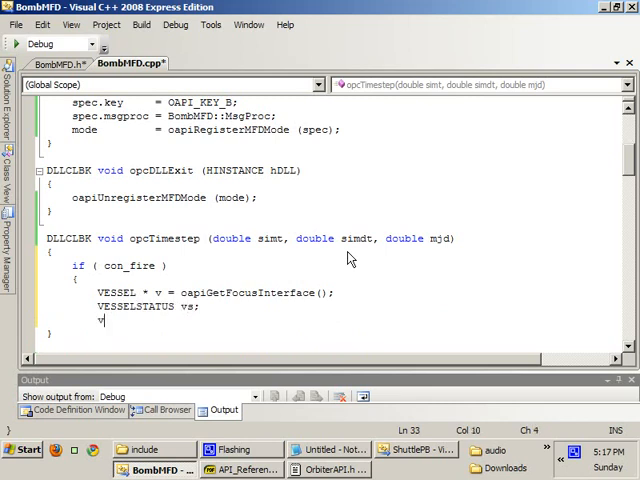
{"action": "type", "text": "->GetStatus("}
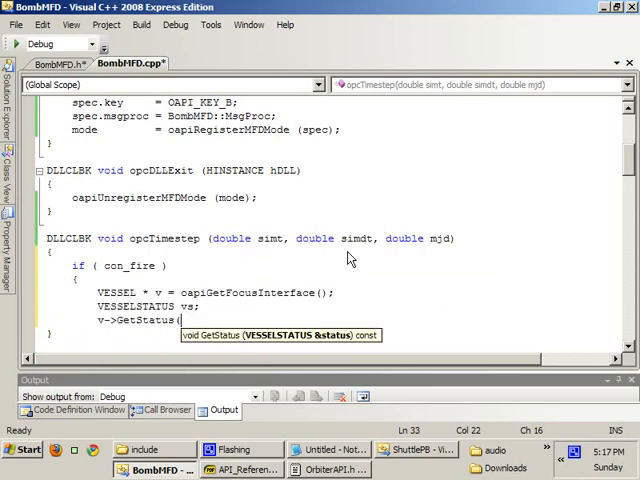
{"action": "type", "text": "vs);"}
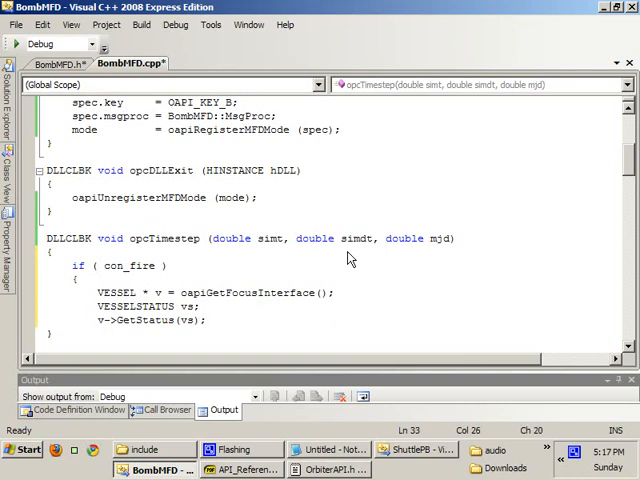
{"action": "type", "text": "oapiCre"}
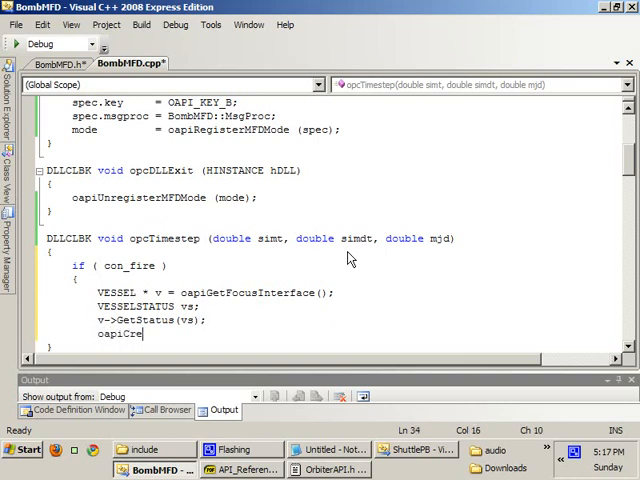
{"action": "type", "text": "ateVessel("}
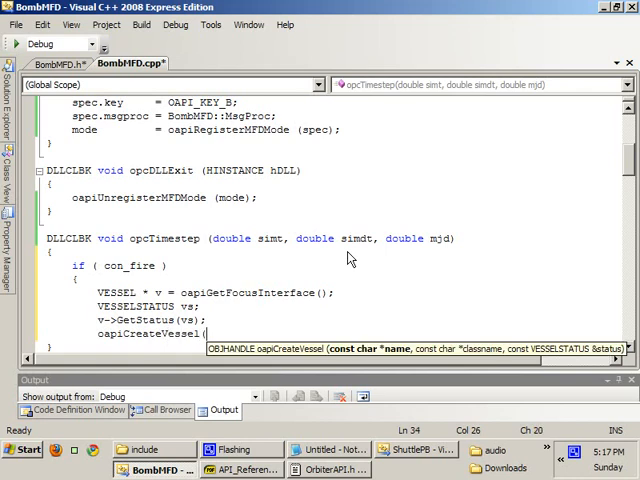
{"action": "type", "text": "\"bomb\", \""}
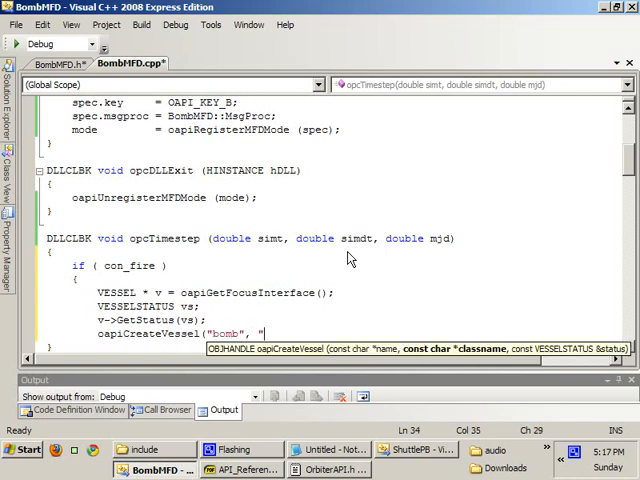
{"action": "type", "text": "ShuttlePB\","}
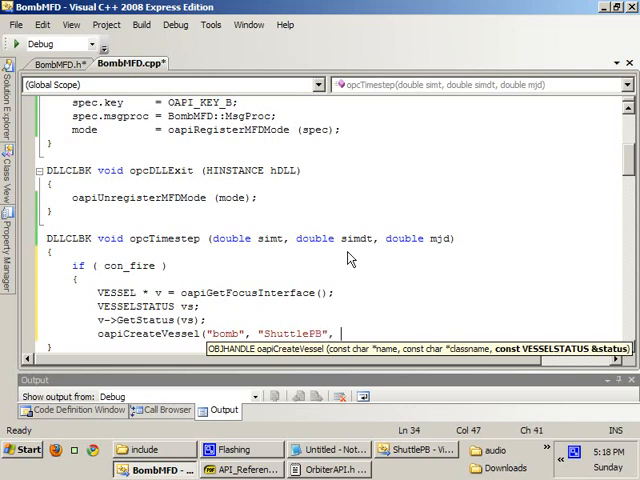
{"action": "type", "text": "vs);"}
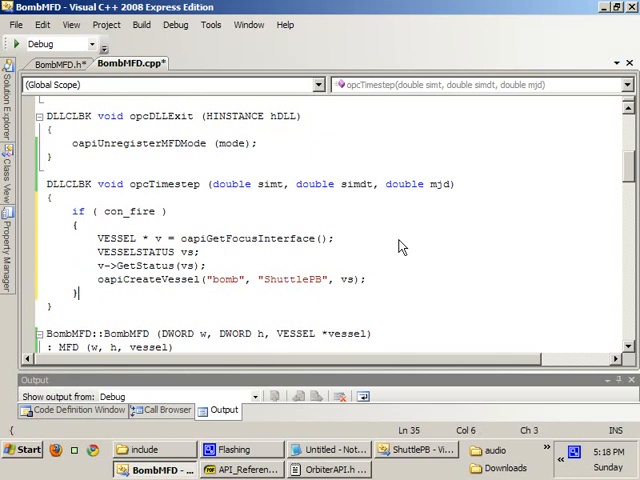
{"action": "scroll", "scroll_direction": "down", "scroll_amount": 3}
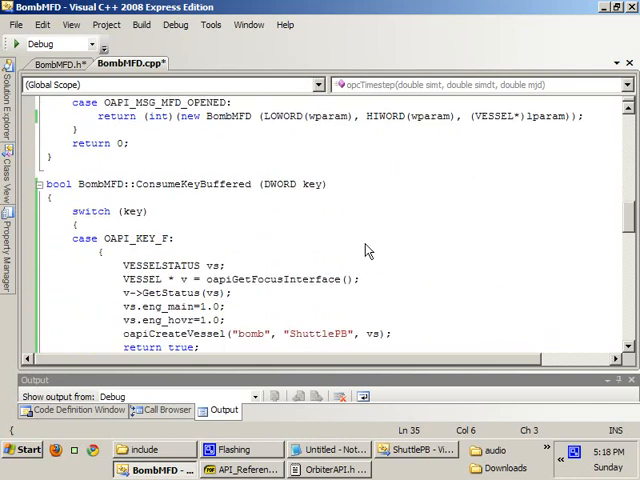
- Add 'con_fire = !con_fire;' inside the CAPI_KEY_C case of ConsumeKeyBuffered
{"action": "scroll", "scroll_direction": "down", "scroll_amount": 3}
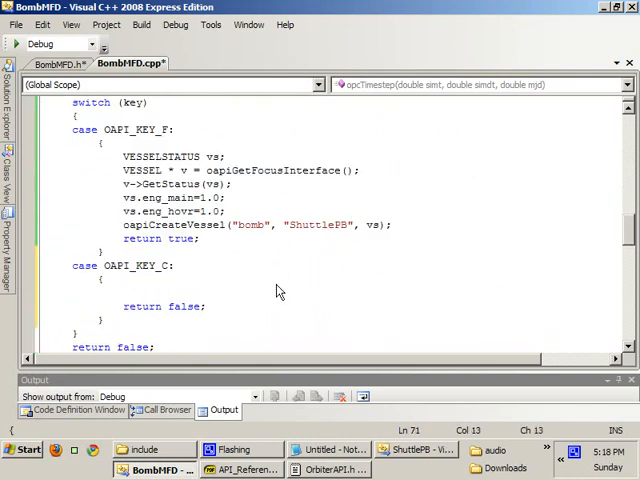
{"action": "type", "text": "con_fire = !con_"}
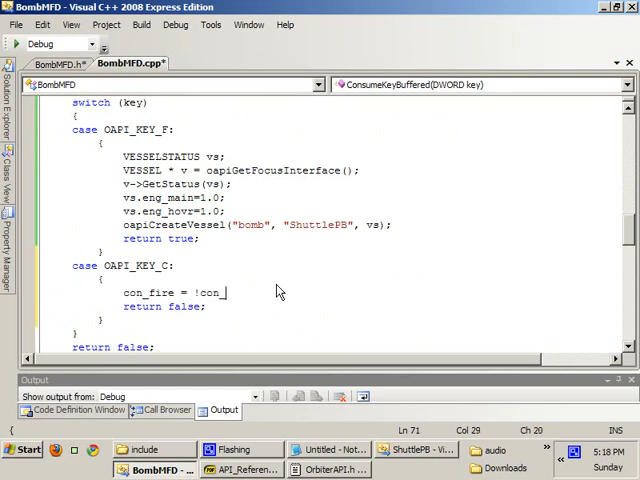
{"action": "type", "text": "fire;"}
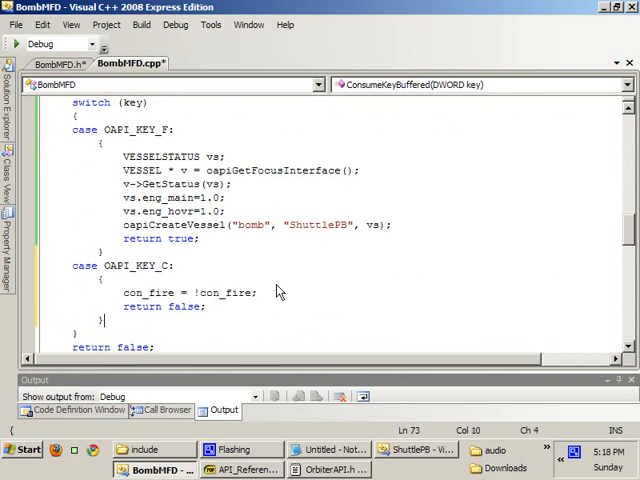
{"action": "scroll", "scroll_direction": "down", "scroll_amount": 3}
{"action": "type", "text": "tru"}
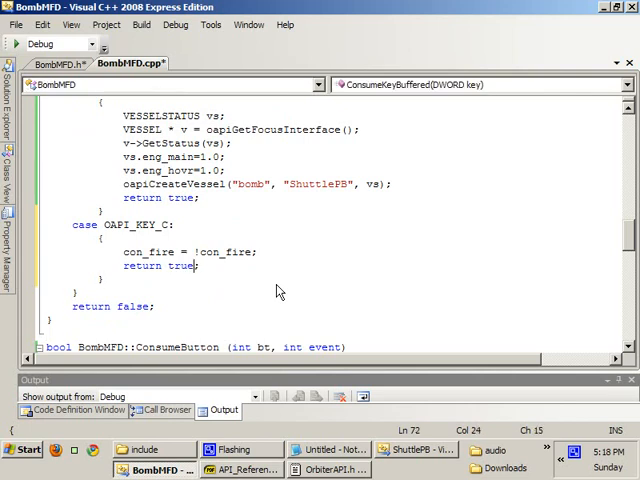
{"action": "scroll", "scroll_direction": "down", "scroll_amount": 3}
{"action": "type", "text": "Title (hDC, \"Bomb MFD\");"}
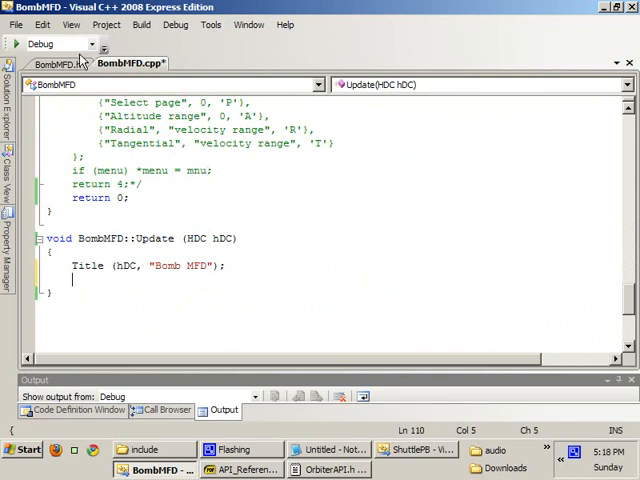
- Declare private DWORD width, height members in BombMFD.h
{"action": "left_click", "coordinate": [56, 64]}
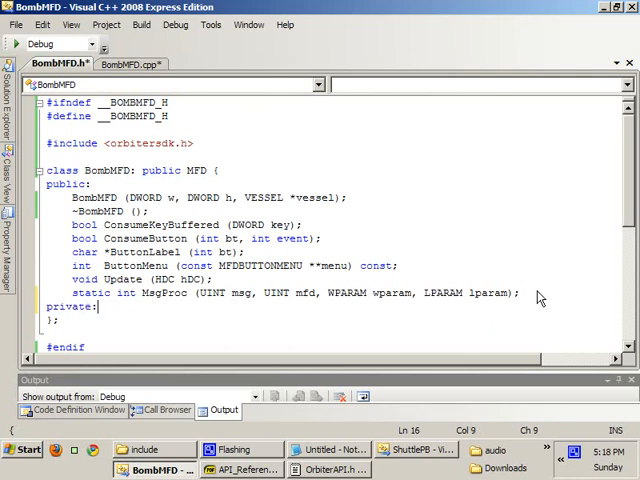
{"action": "type", "text": "DWOR"}
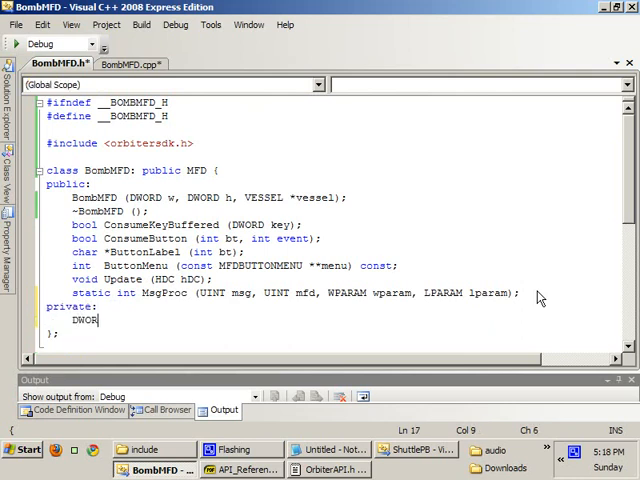
{"action": "type", "text": "width, height"}
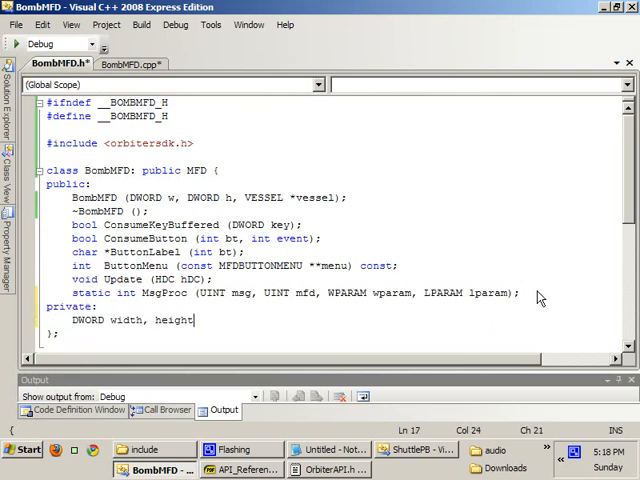
{"action": "left_click", "coordinate": [130, 64]}
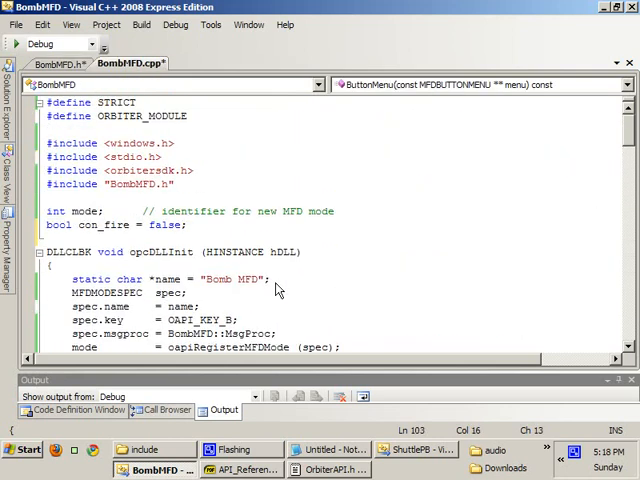
- Set width = w/35 and height = h/24 in the BombMFD constructor
{"action": "scroll", "scroll_direction": "down", "scroll_amount": 3}
{"action": "type", "text": "width /"}
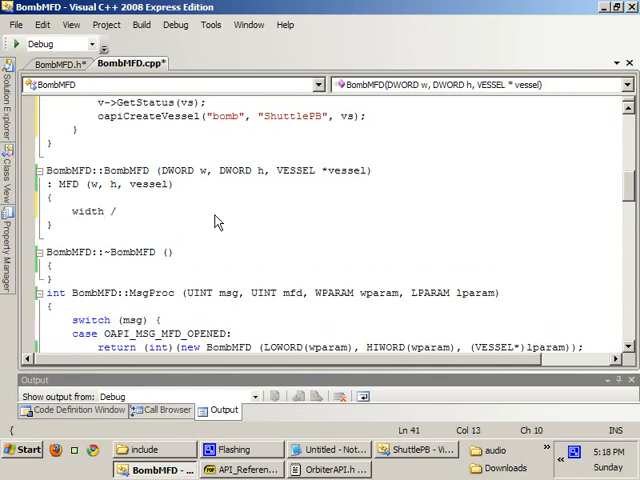
{"action": "key", "text": "BackSpace"}
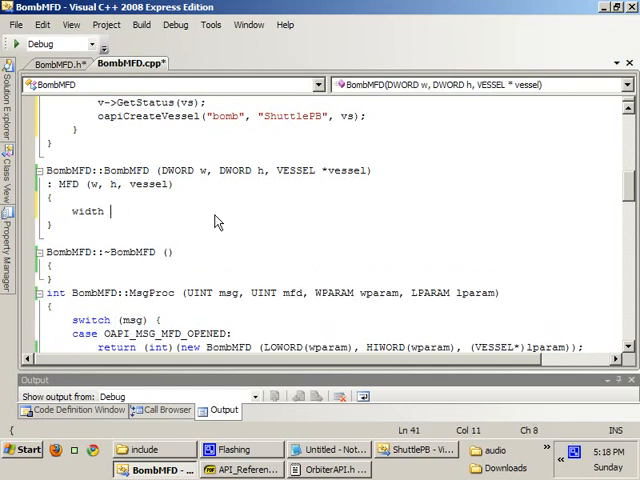
{"action": "type", "text": "= w/2"}
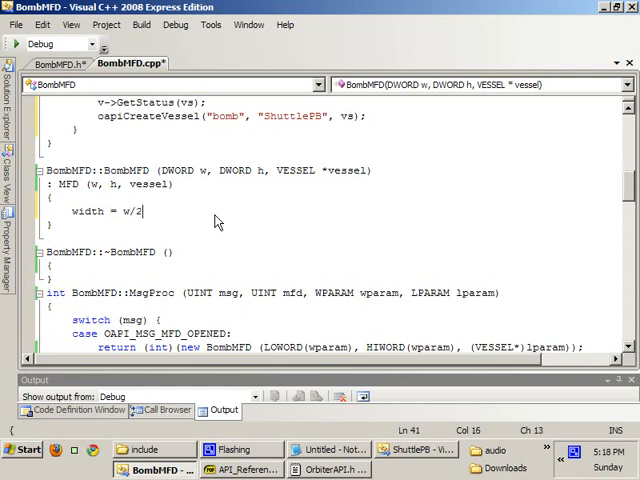
{"action": "type", "text": "4;"}
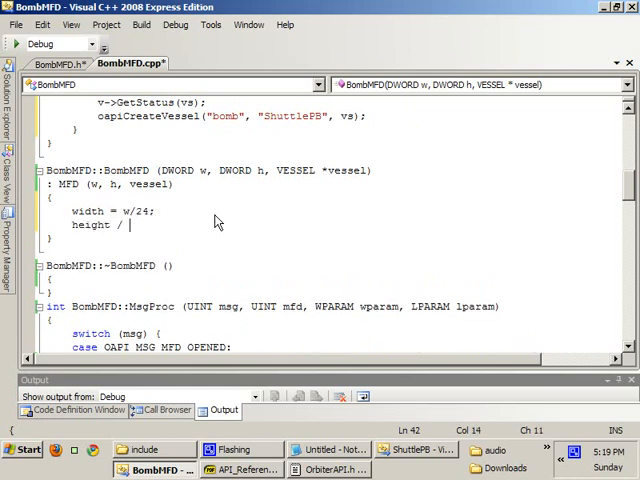
{"action": "type", "text": "h"}
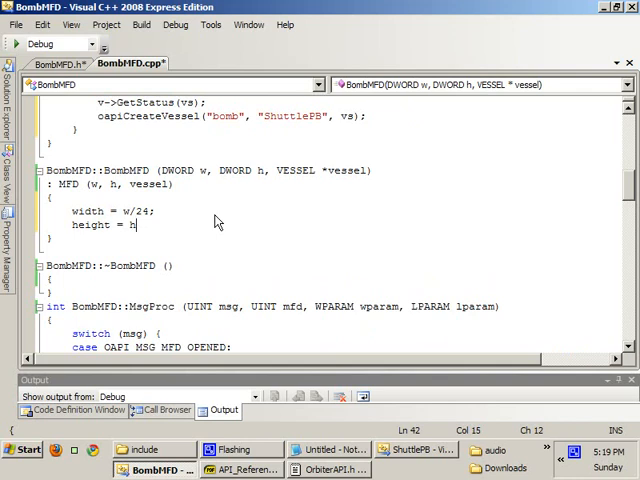
{"action": "type", "text": "/"}
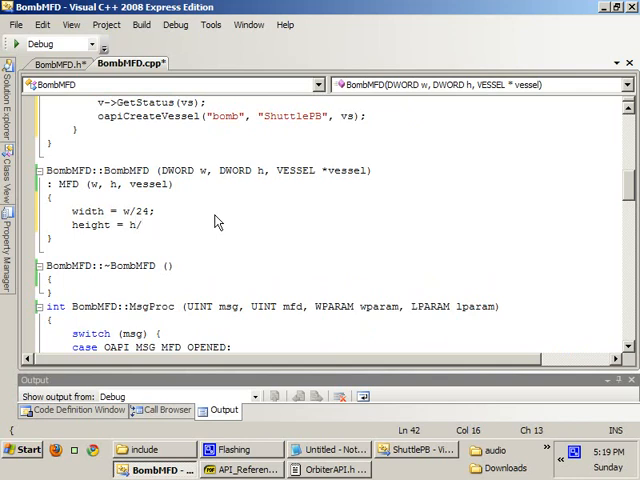
{"action": "type", "text": "2"}
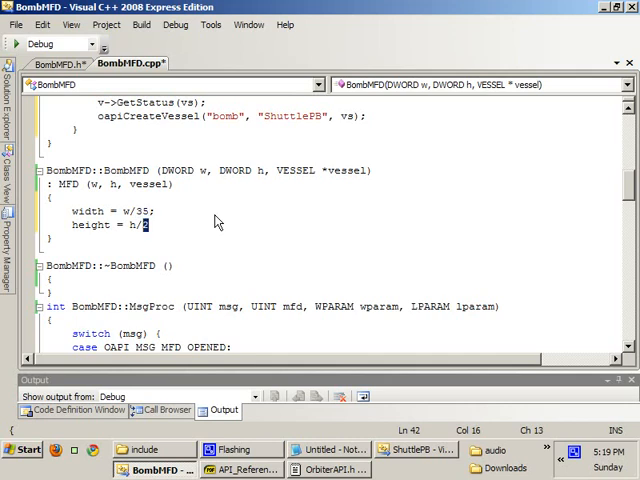
{"action": "type", "text": "4';"}
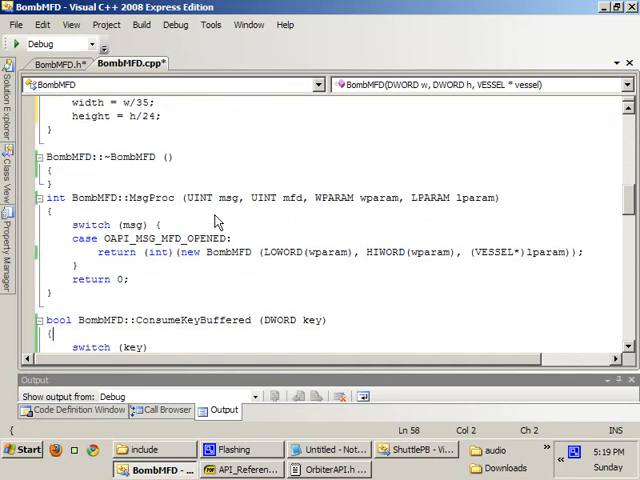
- In Update, declare int len, y based on height and a char buffer[256]
{"action": "scroll", "scroll_direction": "down", "scroll_amount": 3}
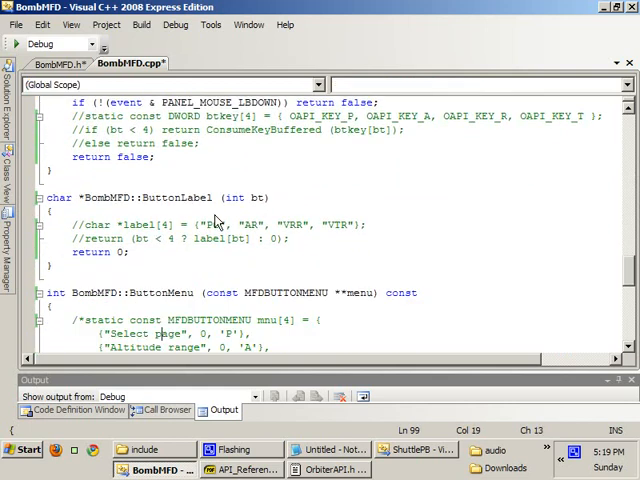
{"action": "scroll", "scroll_direction": "down", "scroll_amount": 3}
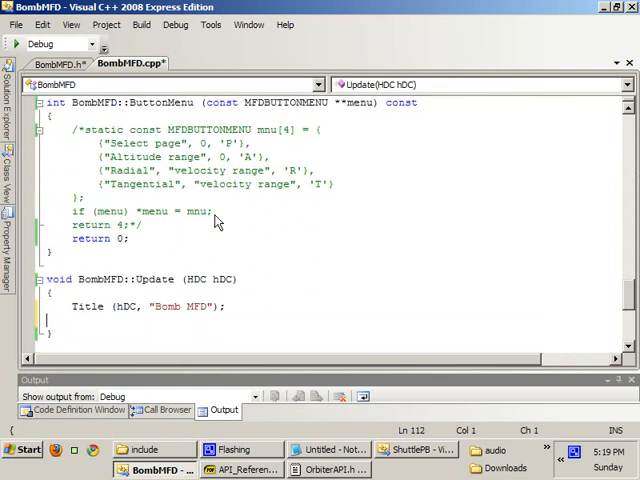
{"action": "type", "text": "int len"}
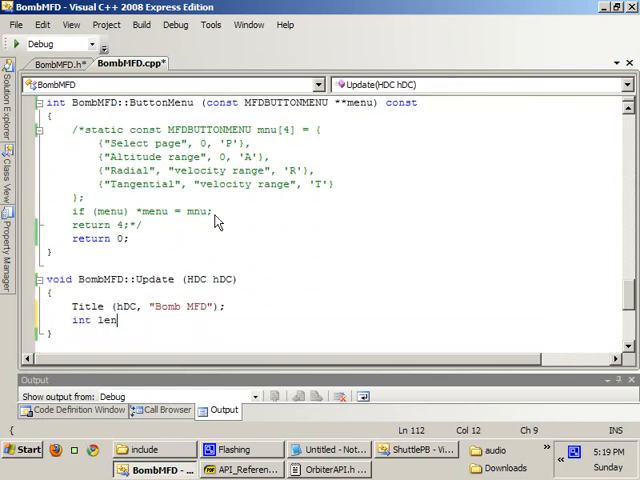
{"action": "type", "text": ", y"}
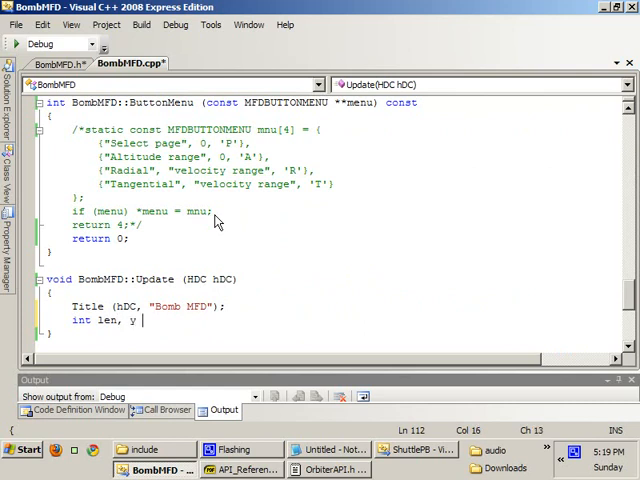
{"action": "type", "text": "= height*3;"}
{"action": "type", "text": "ch"}
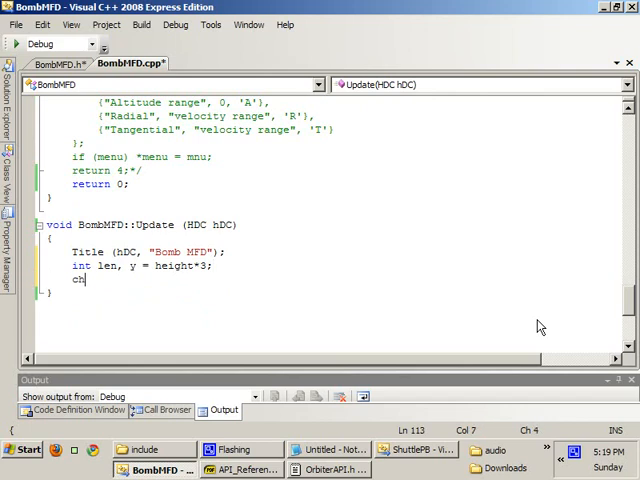
{"action": "type", "text": "ar buffer[256];"}
{"action": "type", "text": "len = sprint"}
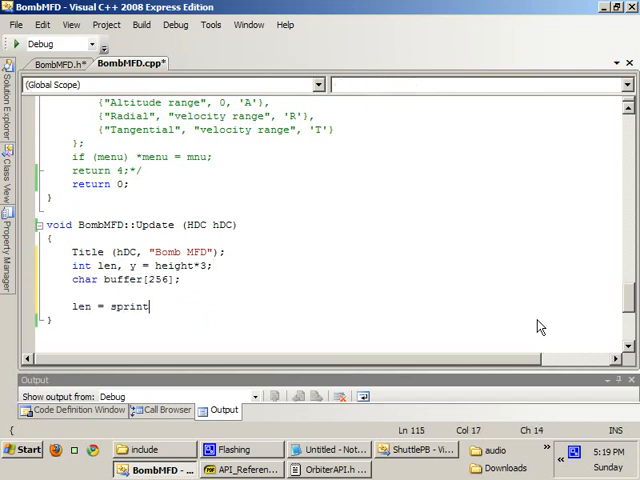
- Format buffer with "Constant Fire: %s" reading Active or Inactive from con_fire
{"action": "type", "text": "f(buffer,"}
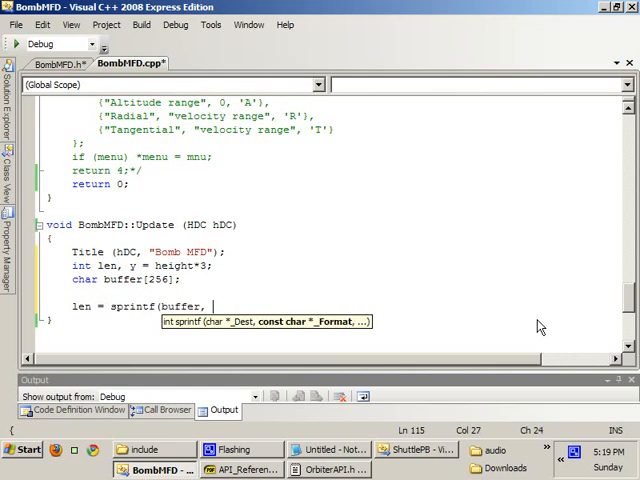
{"action": "type", "text": "\""}
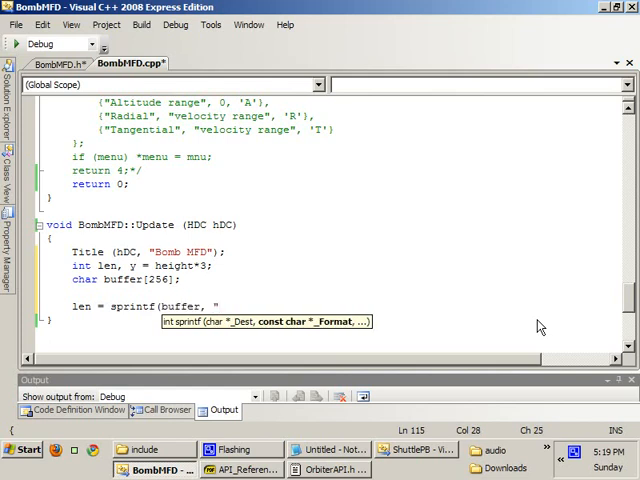
{"action": "type", "text": "Con"}
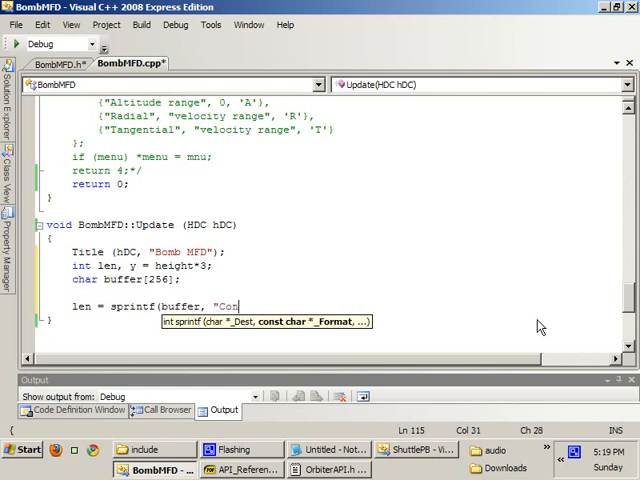
{"action": "type", "text": "stnat"}
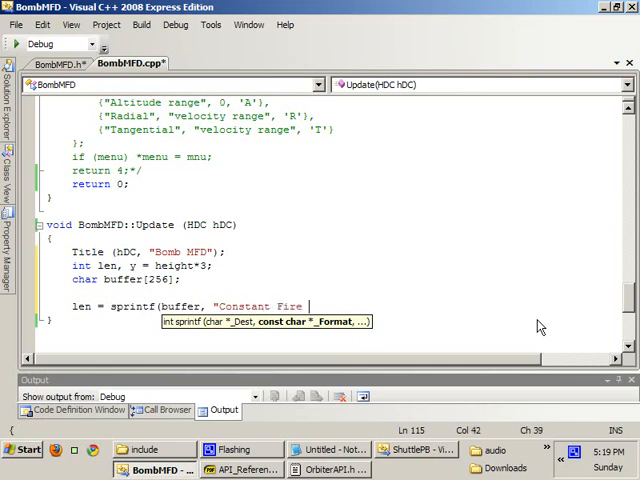
{"action": "type", "text": ":"}
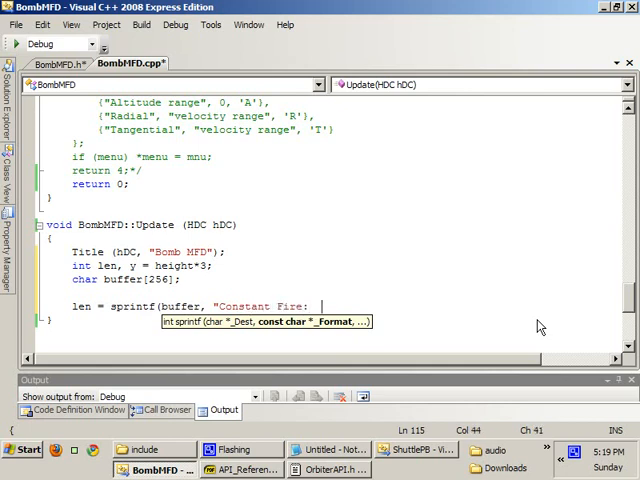
{"action": "type", "text": "%s\""}
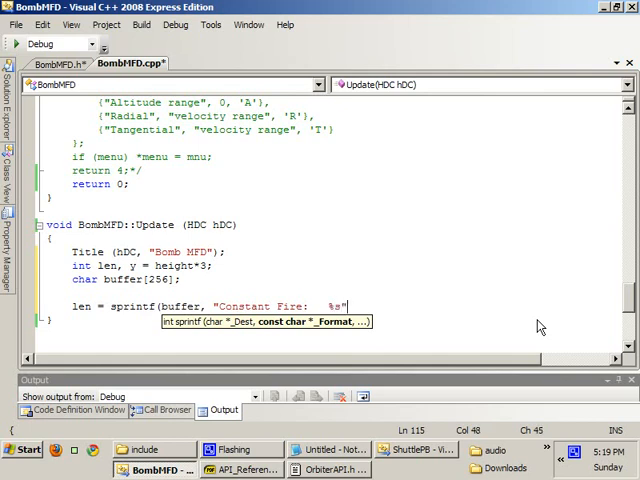
{"action": "type", "text": ", ("}
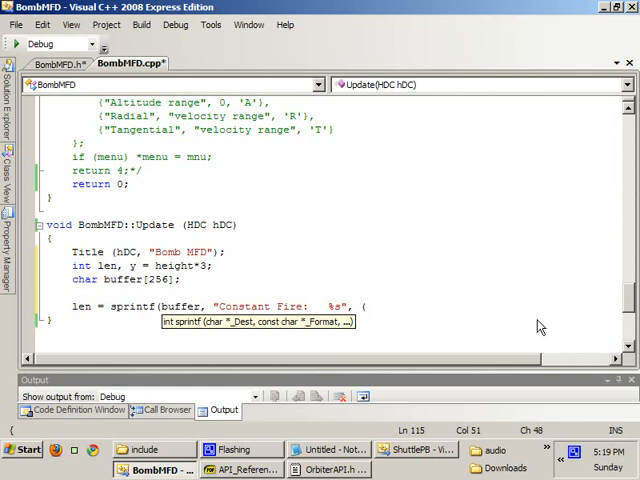
{"action": "type", "text": "con_fire"}
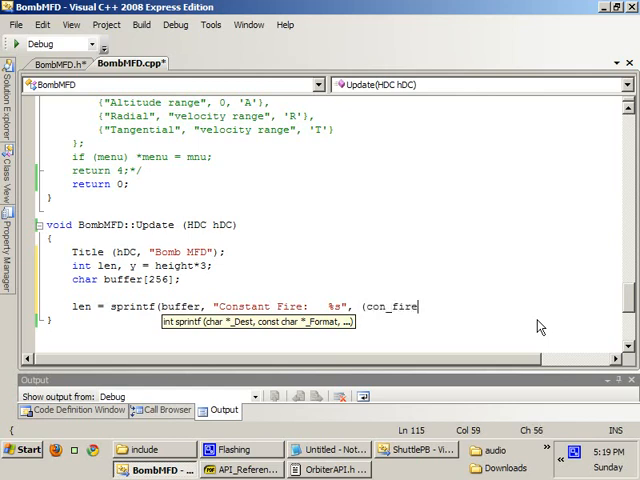
{"action": "type", "text": ")"}
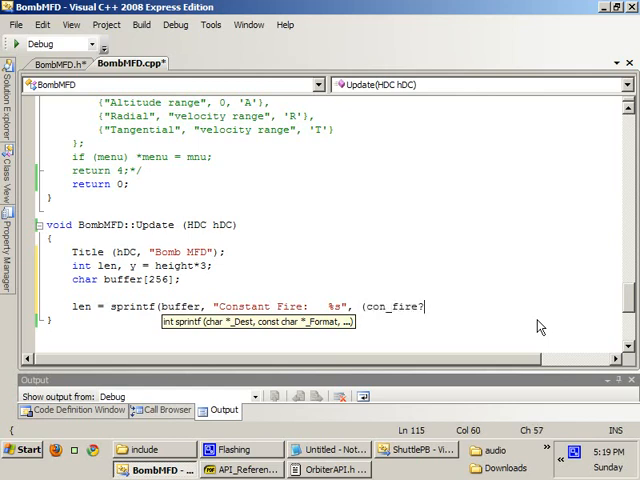
{"action": "type", "text": "\"Active\":\""}
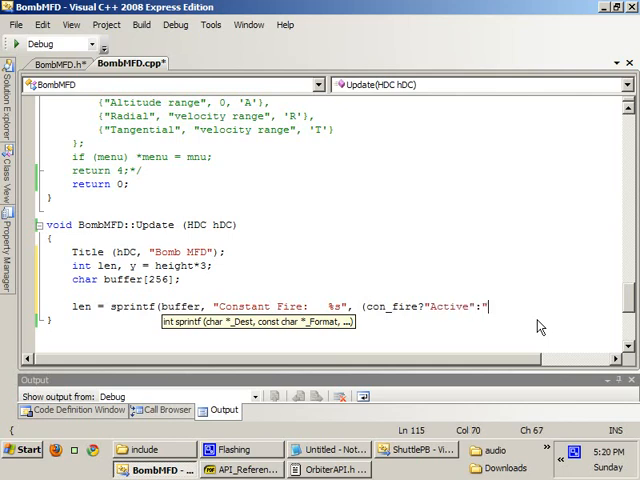
{"action": "type", "text": "Inactive\"));"}
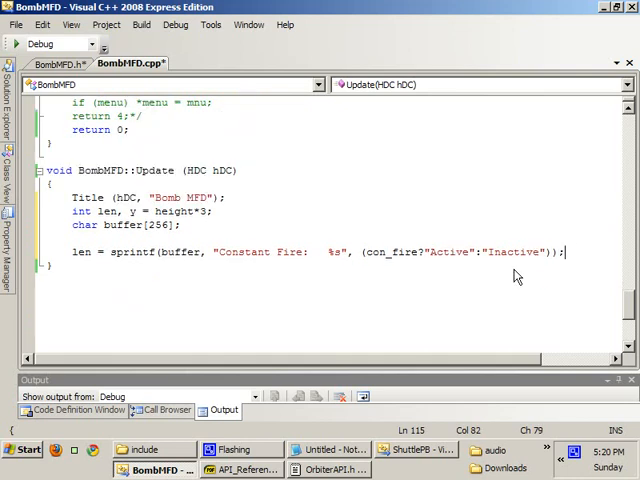
- Begin a TextOut(hDC, width, y, call on a new line below the sprintf
{"action": "key", "text": "Return"}
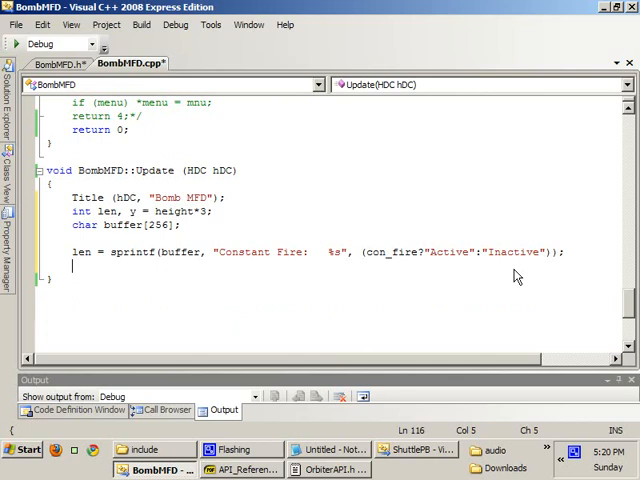
{"action": "type", "text": "TextOut"}
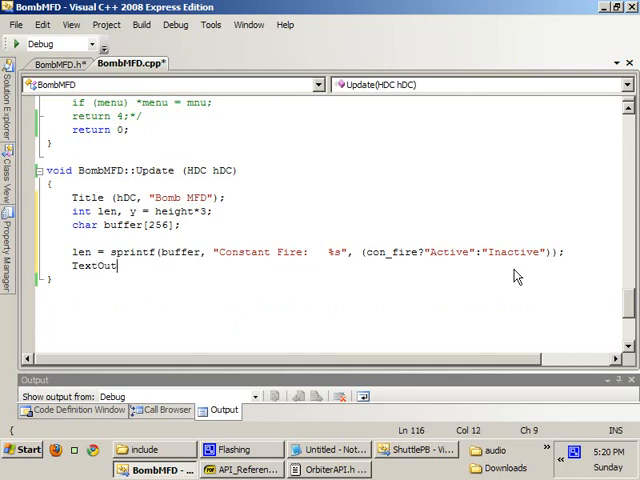
{"action": "type", "text": "(hDC,"}
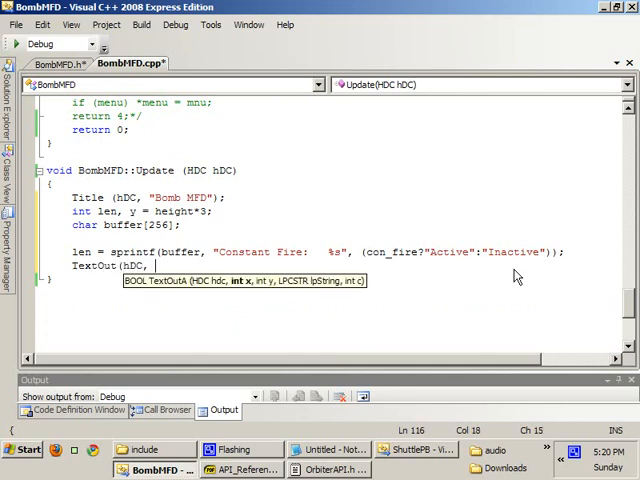
{"action": "type", "text": "width,"}
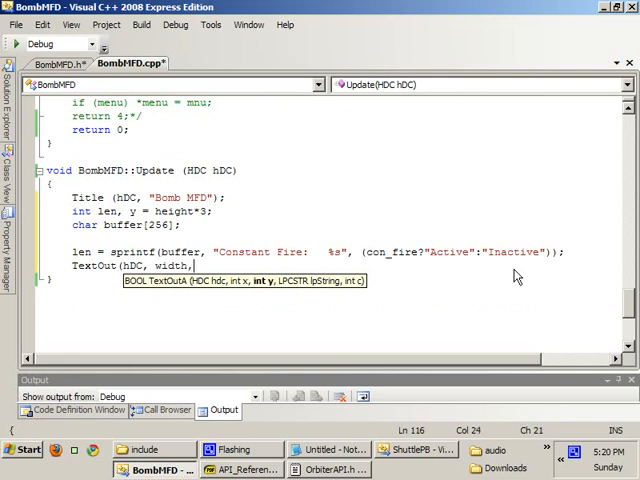
{"action": "type", "text": "y,"}
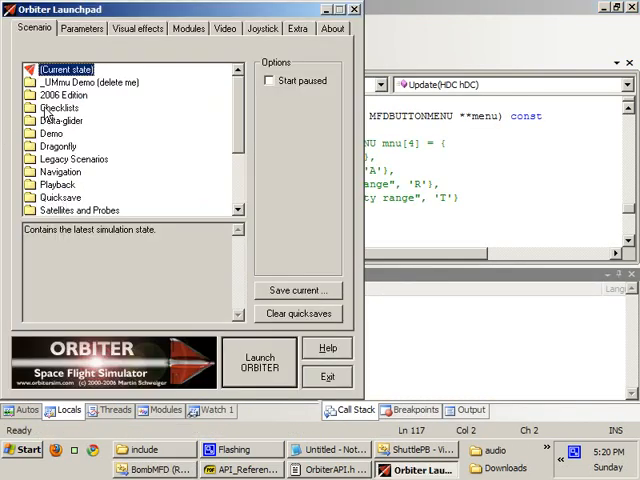
- Launch the Orbiter simulator from the Launchpad to test the MFD
{"action": "left_click", "coordinate": [260, 362]}
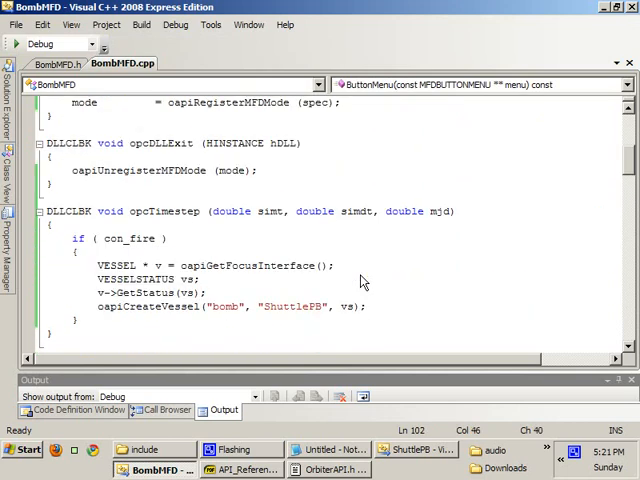
- Declare cnt beside mode and start a cnt statement after oapiCreateVessel in opcTimestep
{"action": "scroll", "scroll_direction": "up", "scroll_amount": 3}
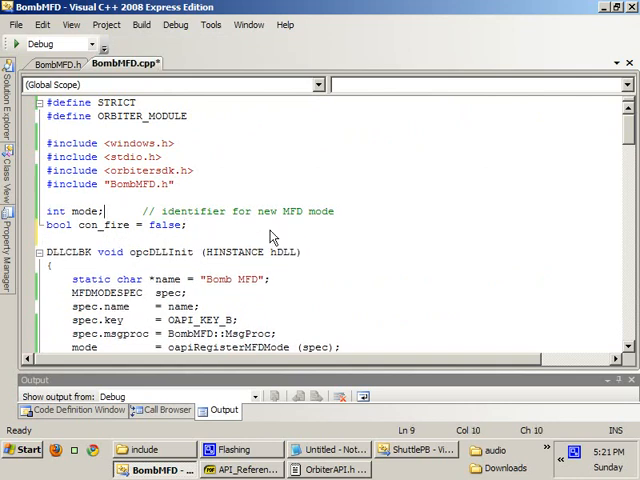
{"action": "type", "text": ", cnt="}
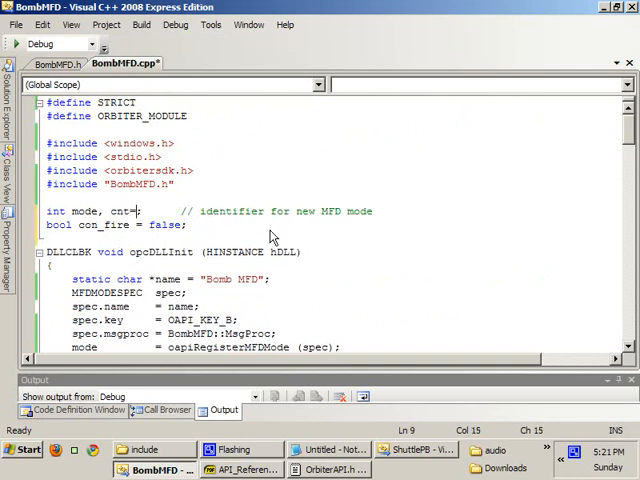
{"action": "scroll", "scroll_direction": "down", "scroll_amount": 3}
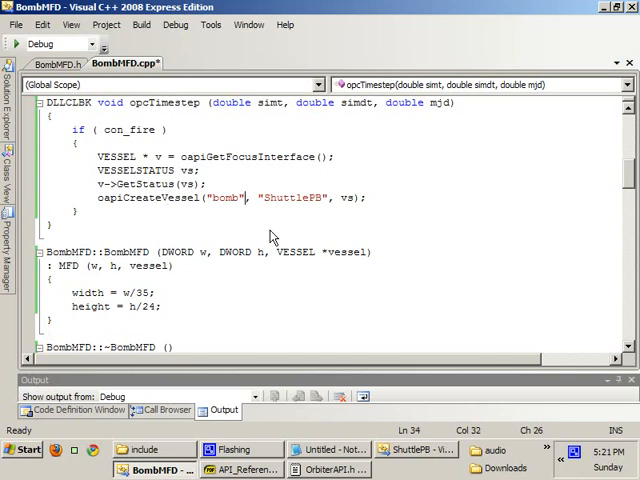
{"action": "type", "text": "cnt"}
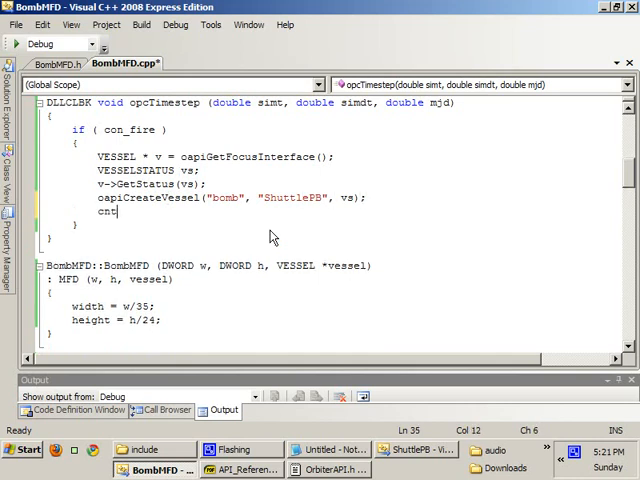
{"action": "scroll", "scroll_direction": "down", "scroll_amount": 3}
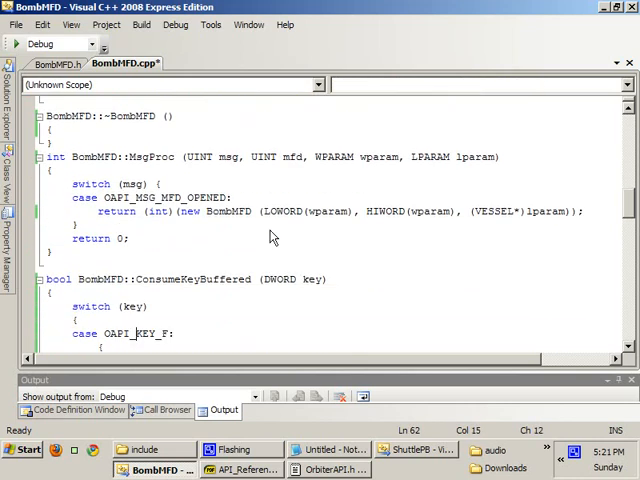
{"action": "scroll", "scroll_direction": "down", "scroll_amount": 3}
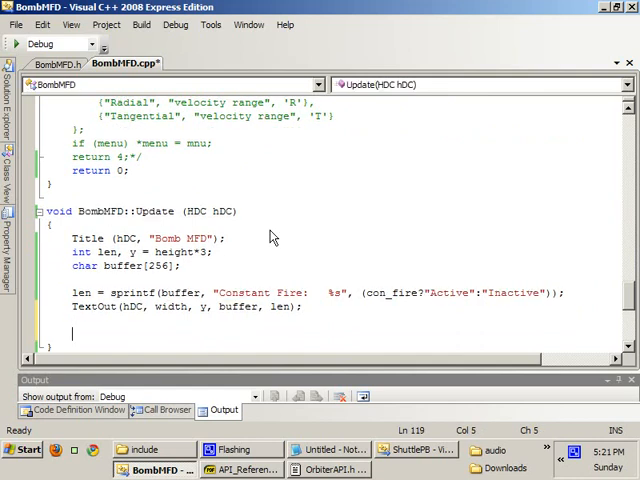
- Advance y by height and format buffer with "Bombs-Fired: %d" using cnt
{"action": "type", "text": "y+"}
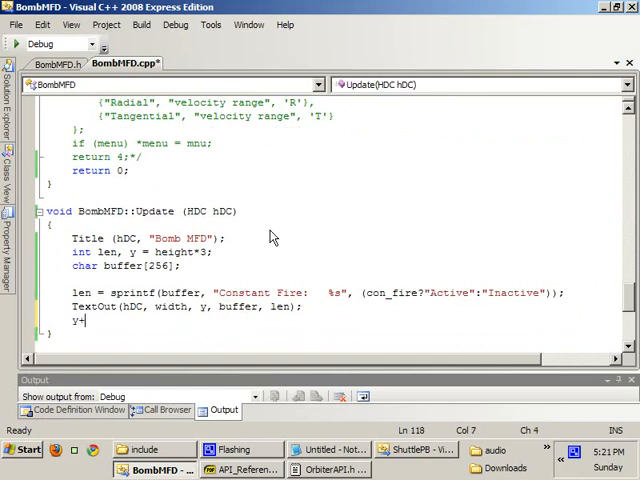
{"action": "type", "text": "=height;"}
{"action": "type", "text": "len = sprint"}
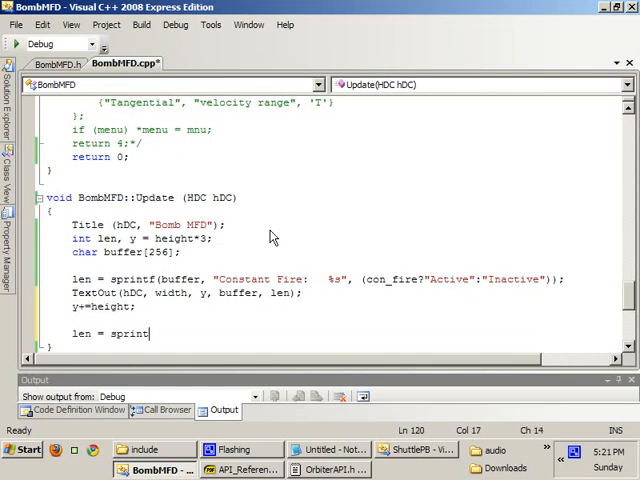
{"action": "type", "text": "f(buffer, \""}
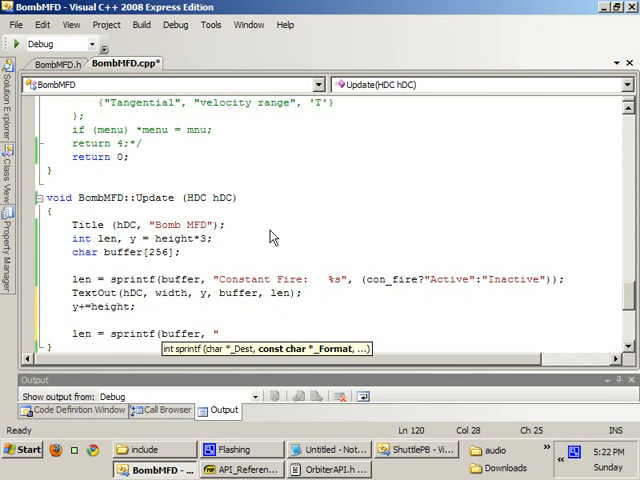
{"action": "type", "text": "C"}
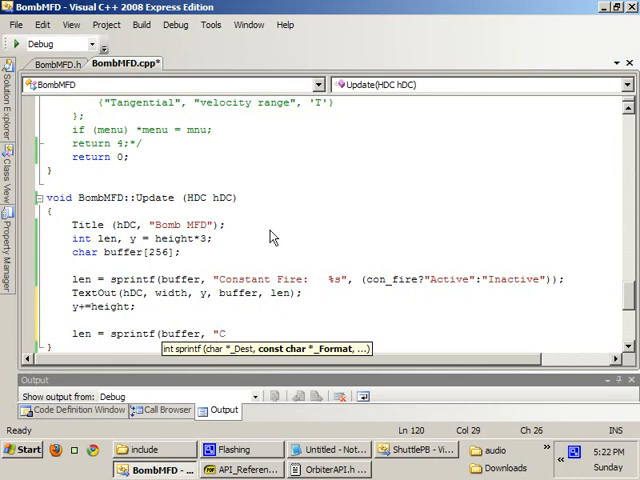
{"action": "type", "text": "h"}
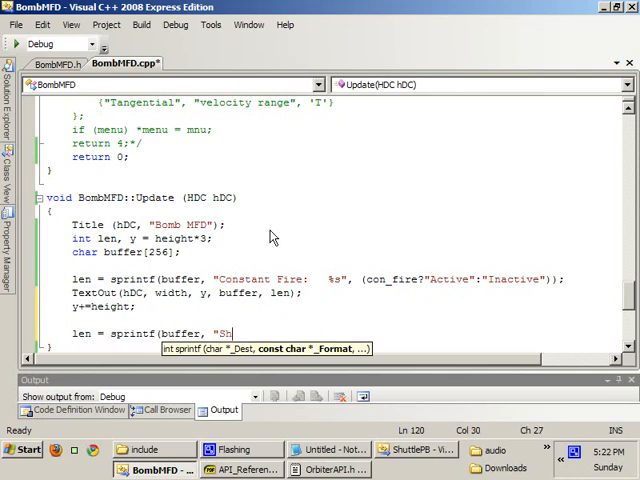
{"action": "type", "text": "ombs"}
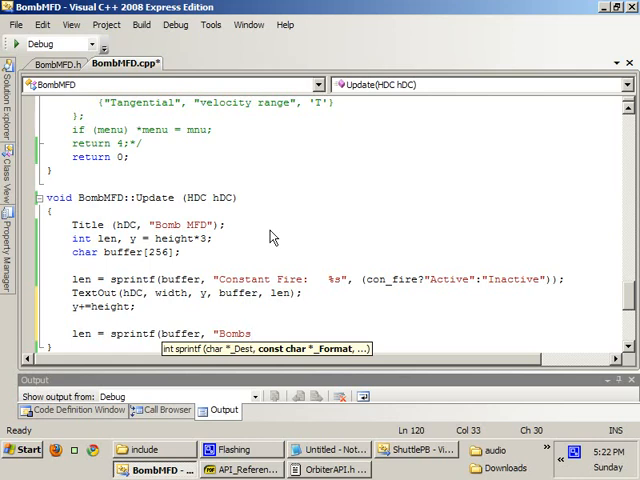
{"action": "type", "text": "-Fired:"}
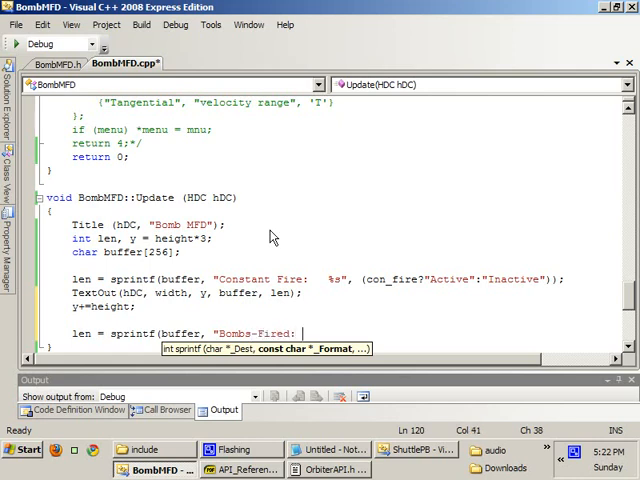
{"action": "type", "text": "%d\""}
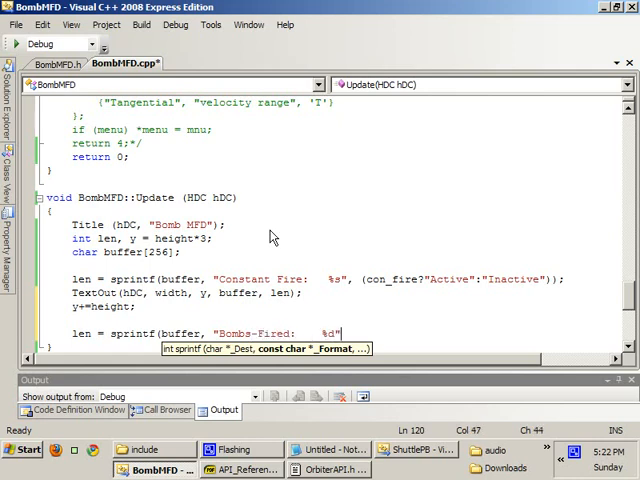
{"action": "type", "text": ","}
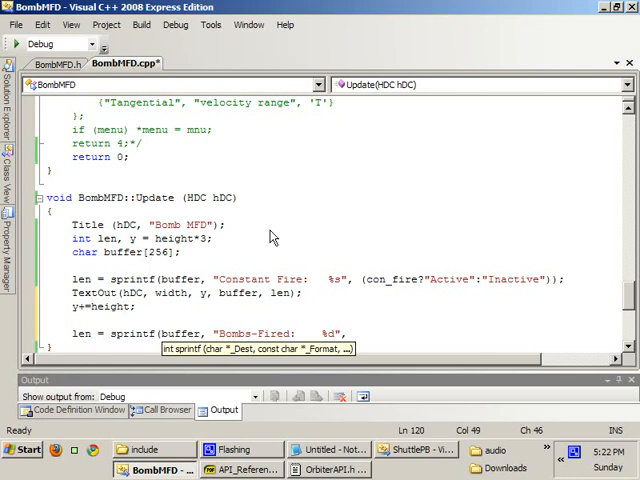
{"action": "type", "text": "cnt);"}
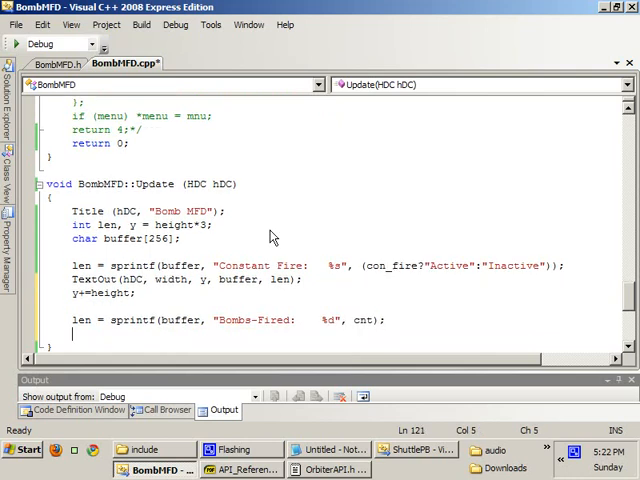
- Begin the TextOut(hDC call that draws the Bombs-Fired line
{"action": "type", "text": "TextOut (hD"}
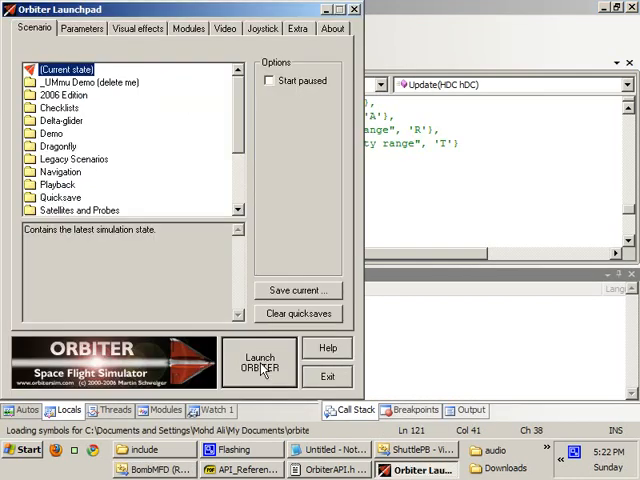
- Launch the selected Orbiter scenario to test the rebuilt bomb MFD
{"action": "left_click", "coordinate": [260, 362]}
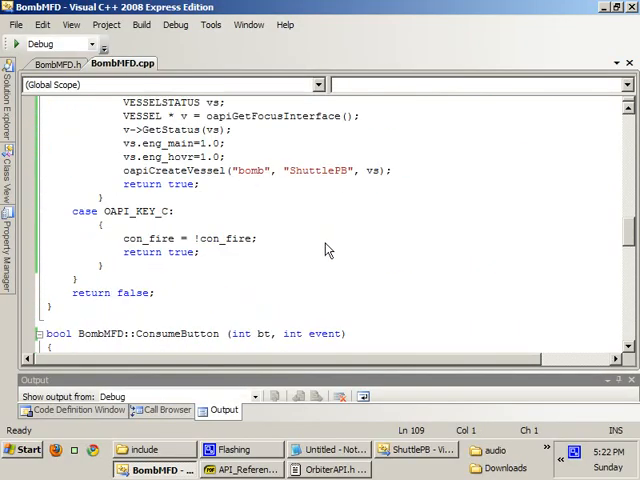
- Change ButtonLabel's array to char *label[2] = {"FIR", "CON"} returned for bt < 2
{"action": "scroll", "scroll_direction": "down", "scroll_amount": 3}
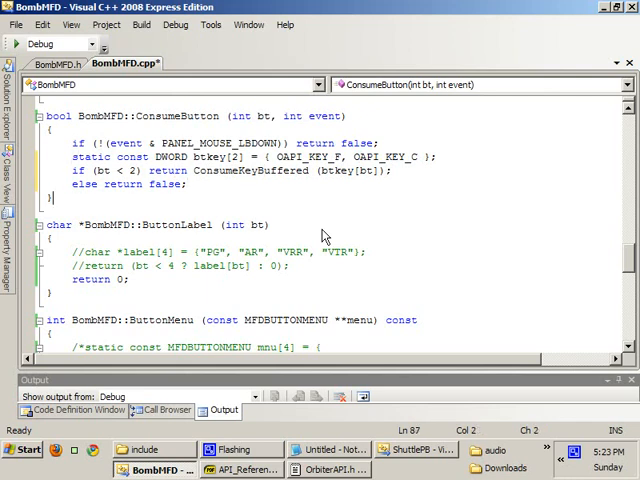
{"action": "left_click", "coordinate": [128, 252]}
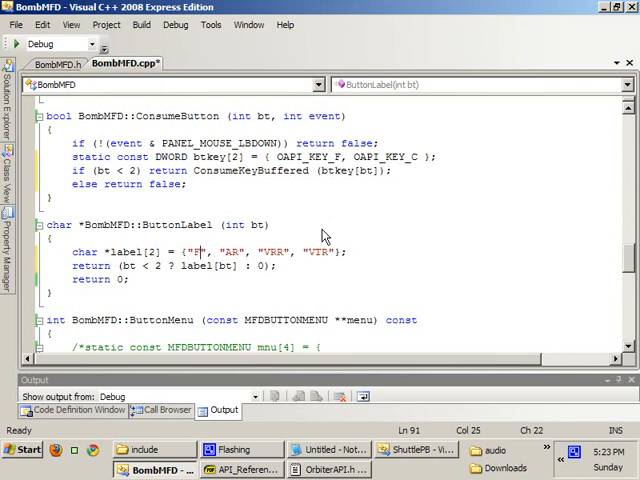
{"action": "type", "text": "IR"}
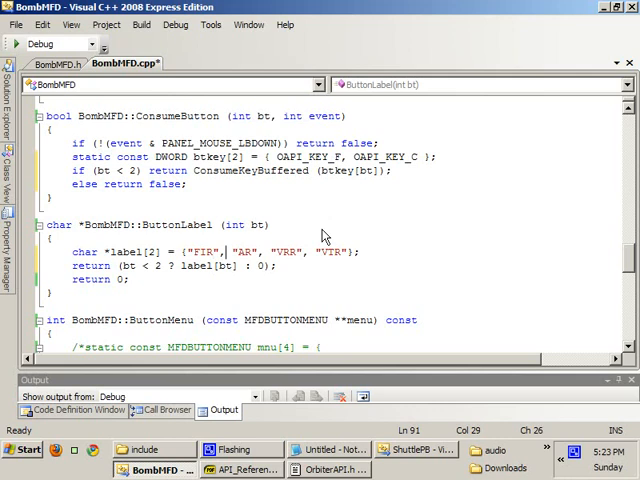
{"action": "double_click", "coordinate": [248, 252]}
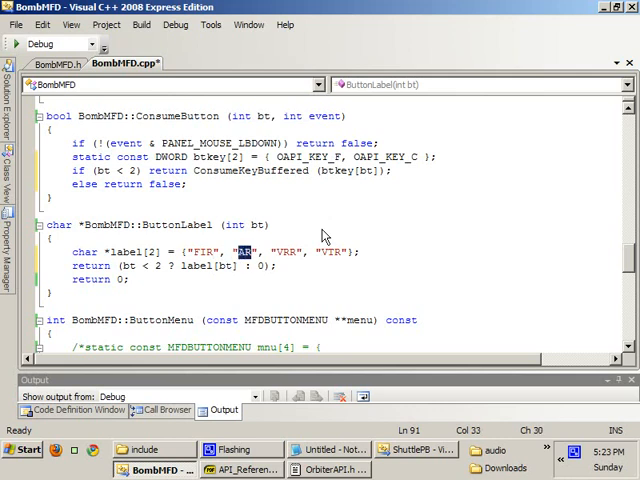
{"action": "type", "text": "CON"}
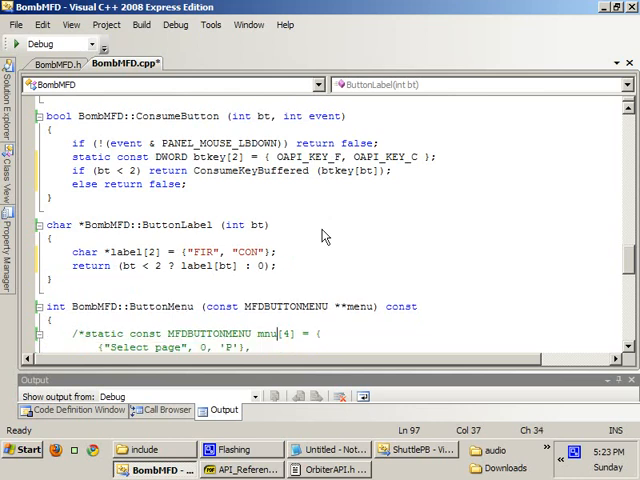
- Define ButtonMenu entries "Fire a bomb" (F) and "Toggle constant fire" (C), returning 2
{"action": "scroll", "scroll_direction": "down", "scroll_amount": 3}
{"action": "type", "text": "2"}
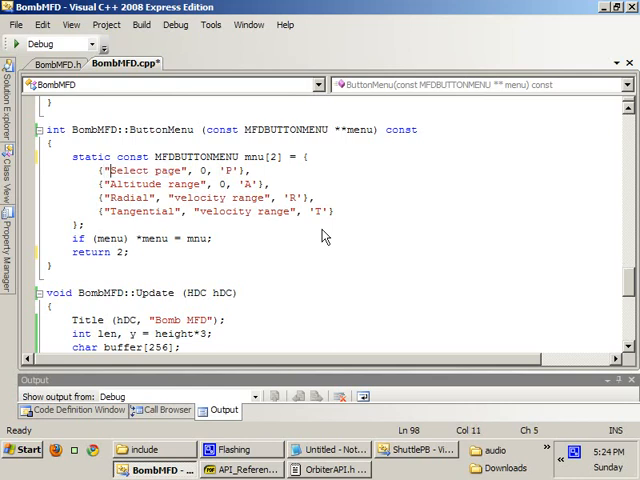
{"action": "type", "text": "Fire a"}
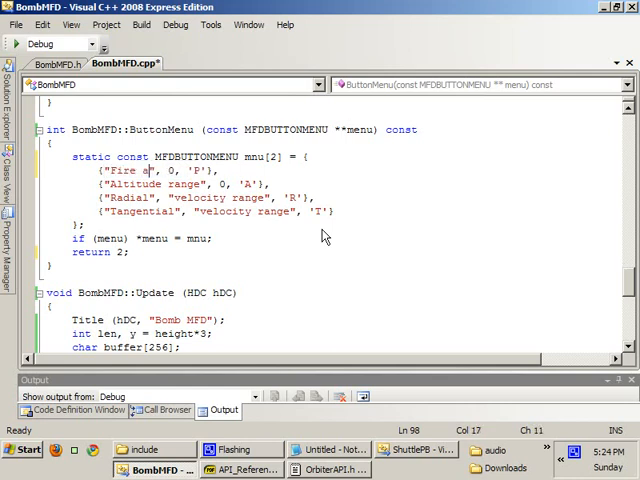
{"action": "type", "text": "bomb"}
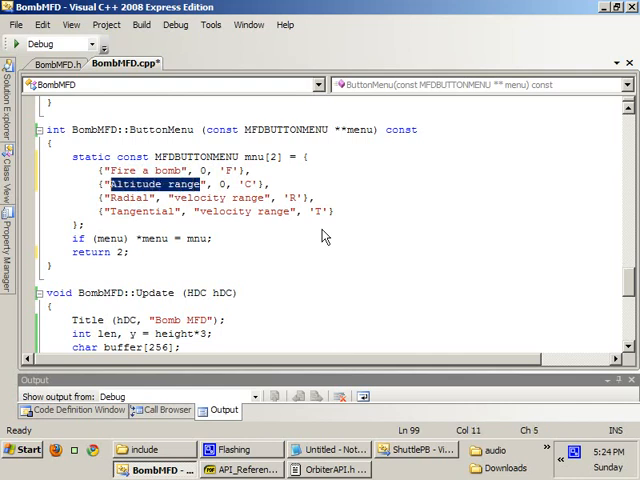
{"action": "type", "text": "Togg"}
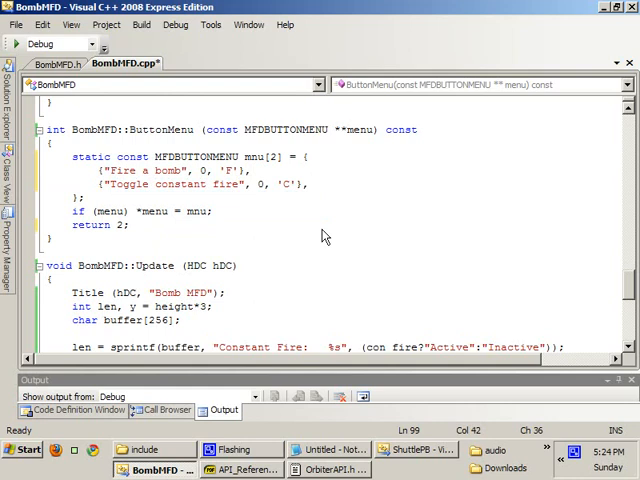
{"action": "left_click", "coordinate": [128, 224]}
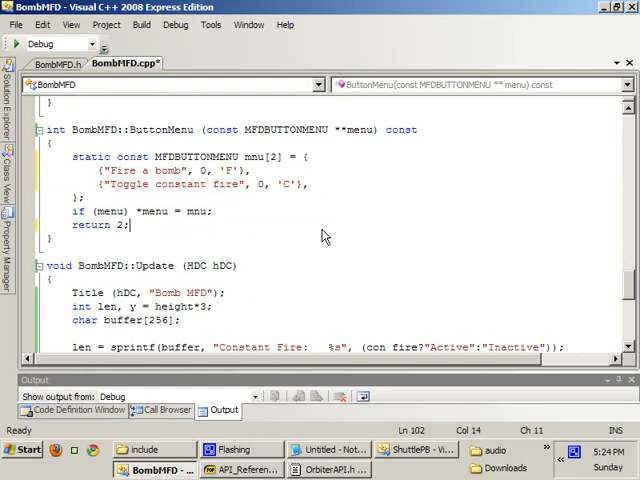
{"action": "key", "text": "Left"}
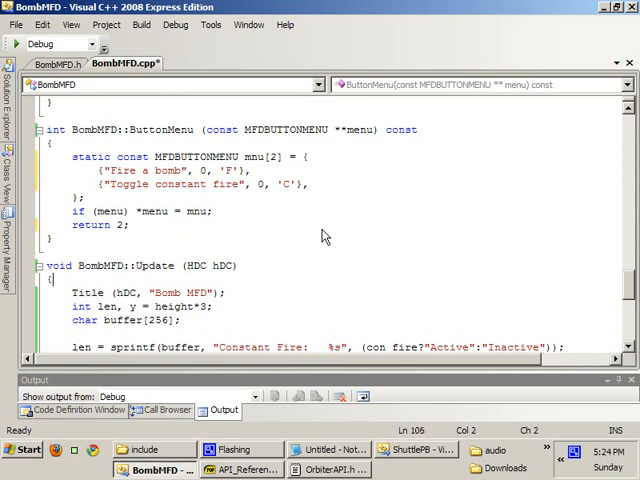
- Run the ShuttlePB scenario, then show OrbiterAPI.h's OAPI_KEY defines in WordPad
{"action": "scroll", "scroll_direction": "down", "scroll_amount": 3}
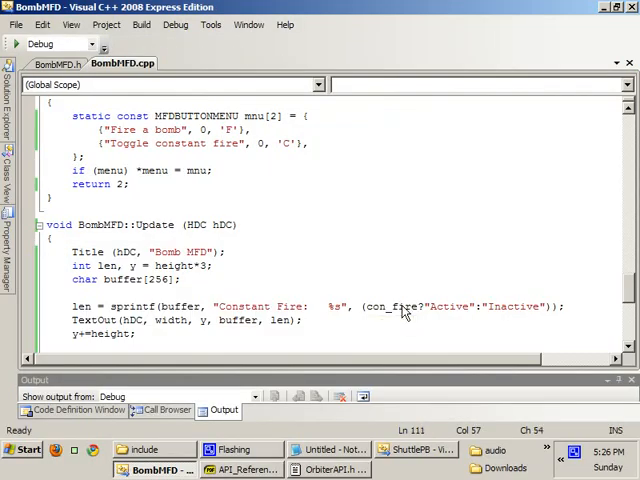
{"action": "left_click", "coordinate": [404, 468]}
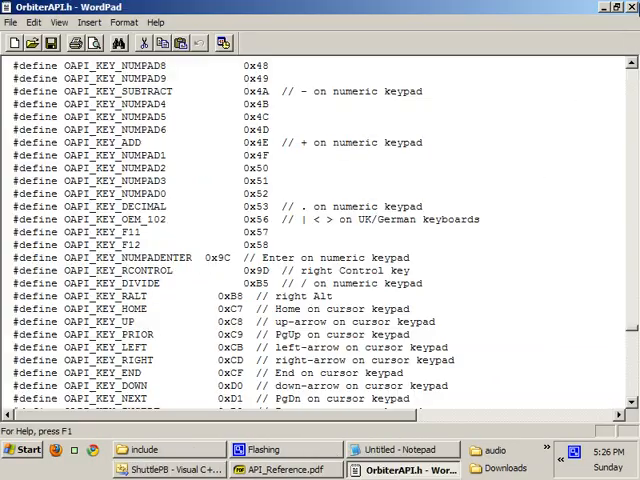